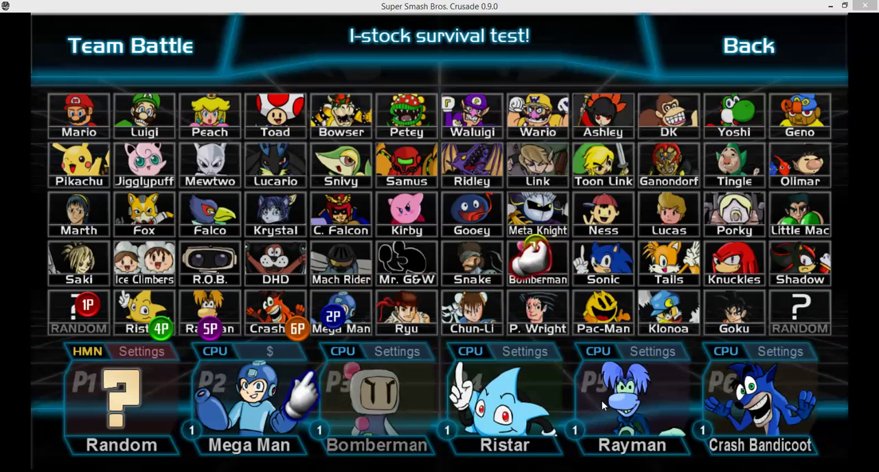
Assign Phoenix Wright to CPU player 3 and Pac-Man to CPU player 4.
left_click(537, 313)
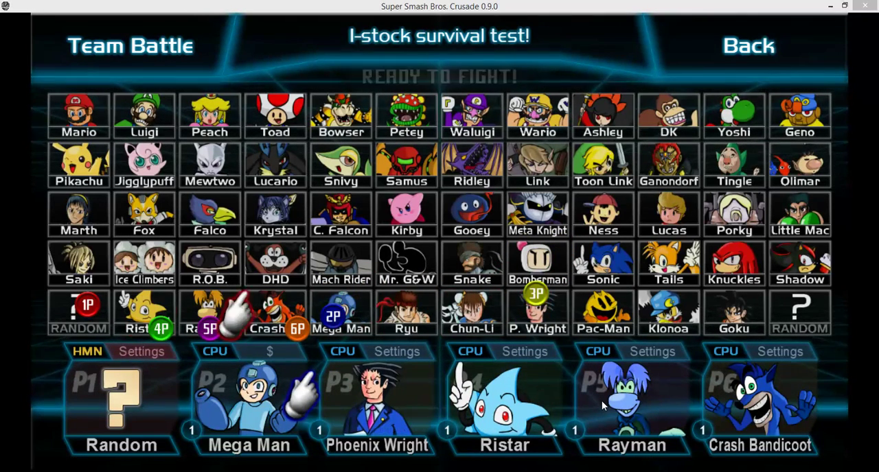
left_click(602, 313)
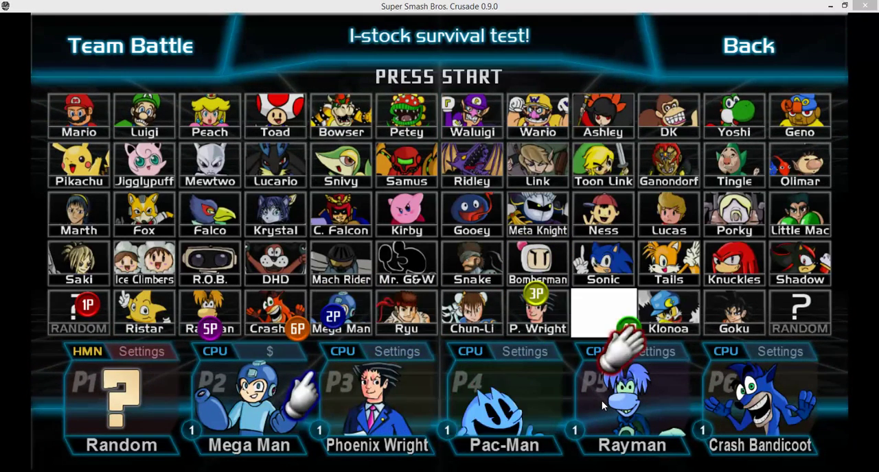